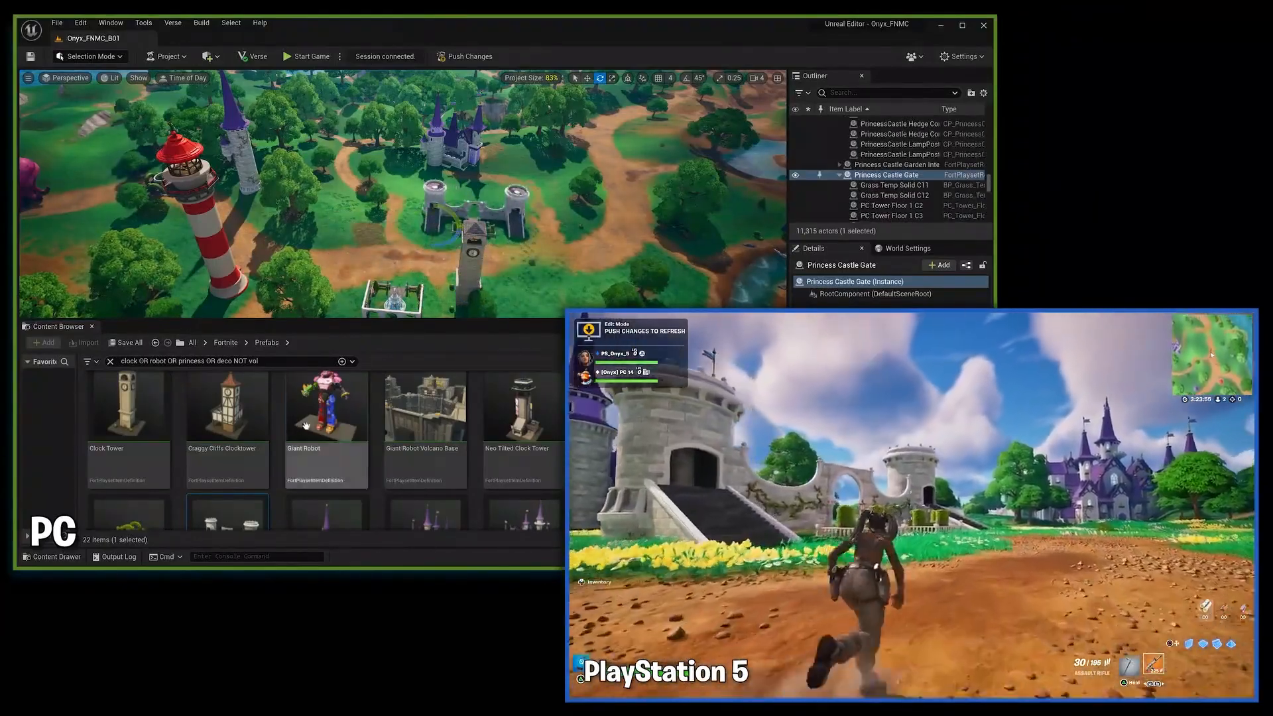
# Step: Place the Fishing Zone device in the pond beside the dirt shore
pyautogui.click(327, 406)
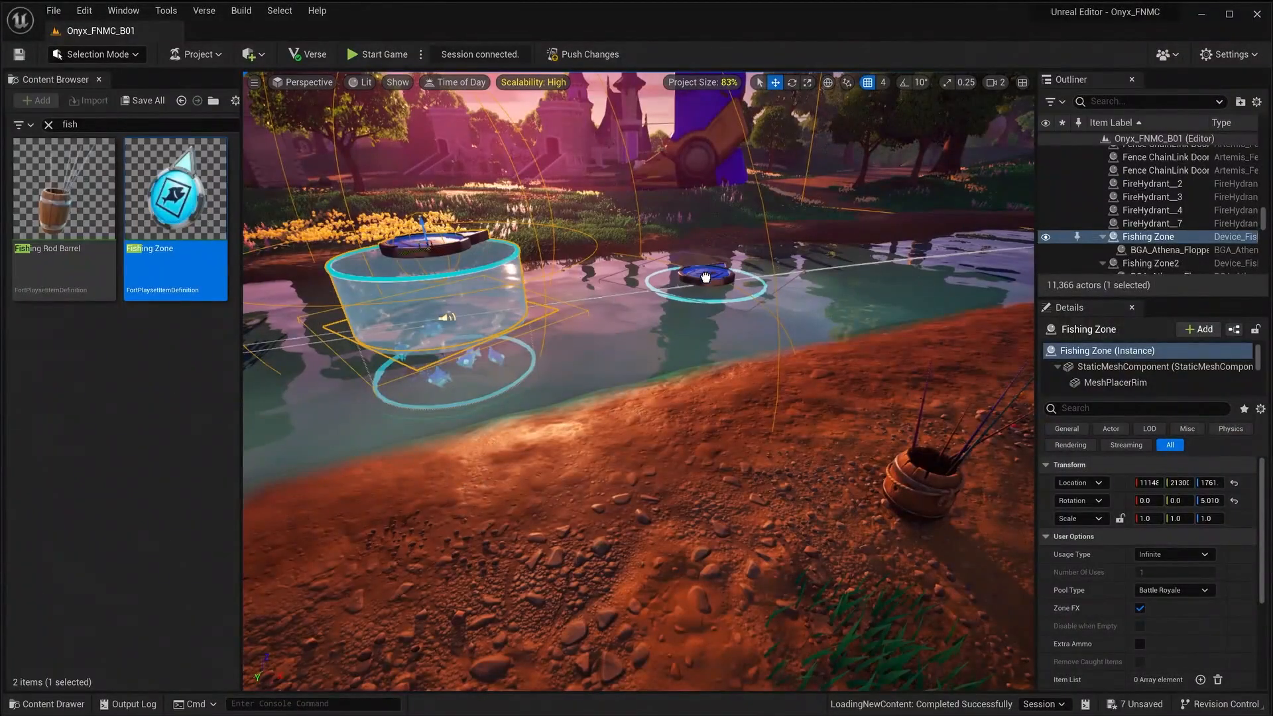
# Step: Show VK Waterbody Lake C2 from CineCam_Lake_01 with its shoreline spline selected
pyautogui.click(375, 53)
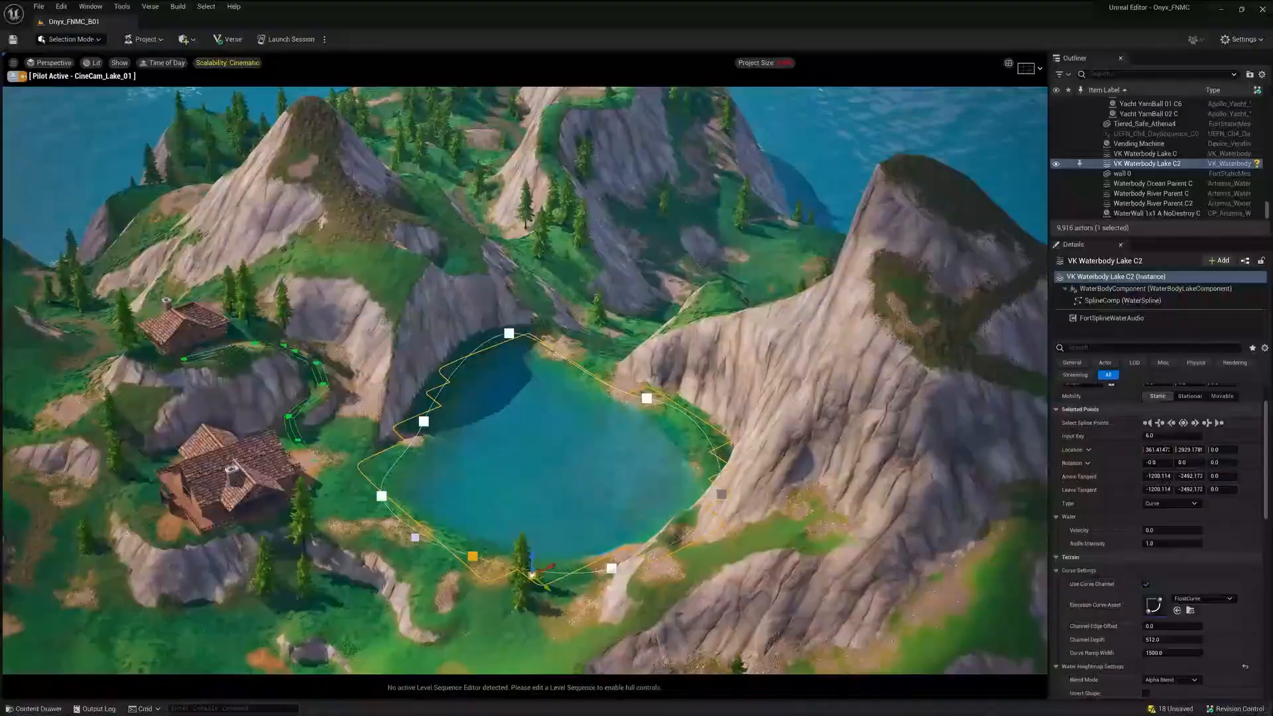
# Step: Pull the lake's left shoreline point outward toward the cabins and save
pyautogui.moveTo(472, 555); pyautogui.dragTo(375, 466)
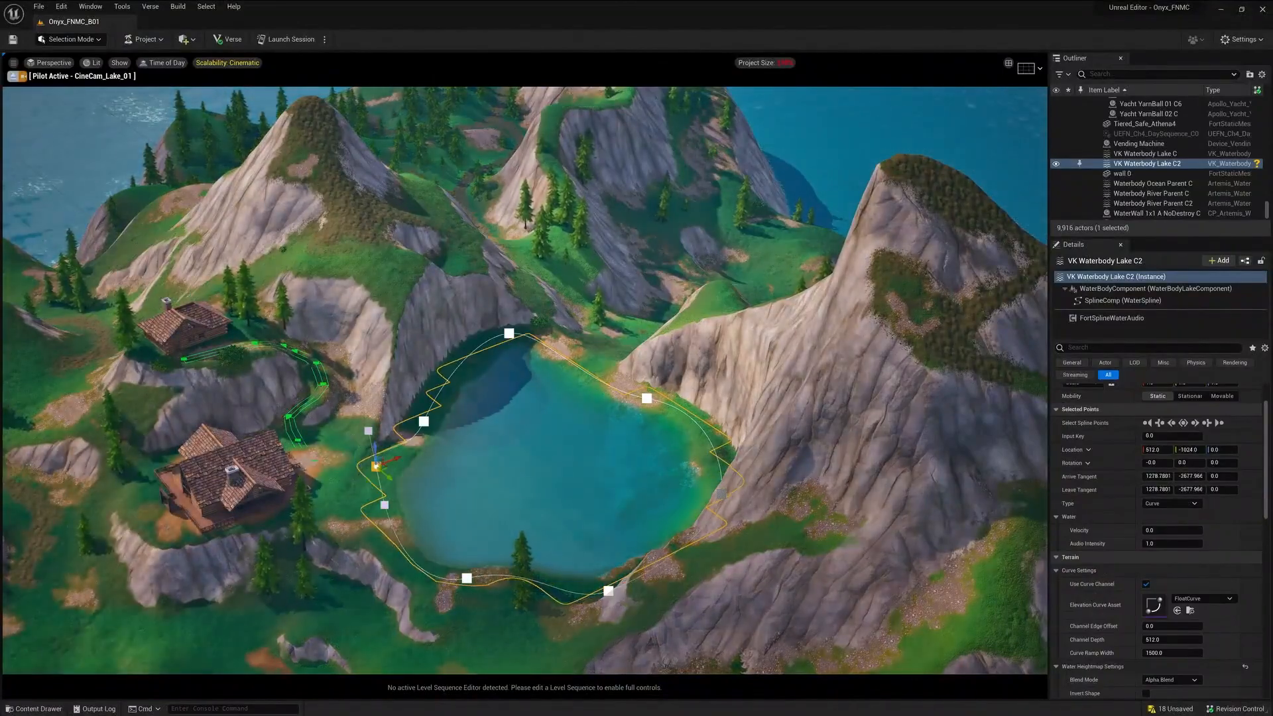
pyautogui.click(69, 39)
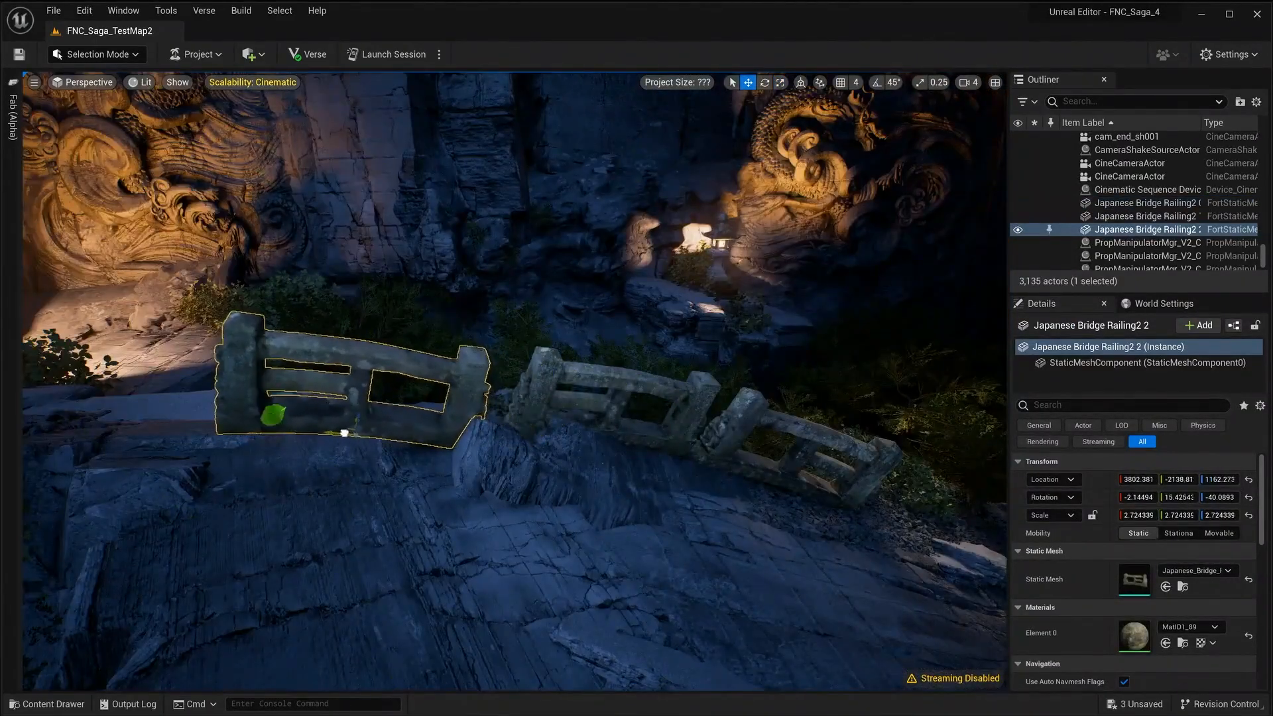
# Step: Filter the FNC_Saga_TestMap2 Outliner for 'light' before flying to the torii gate
pyautogui.write('light')
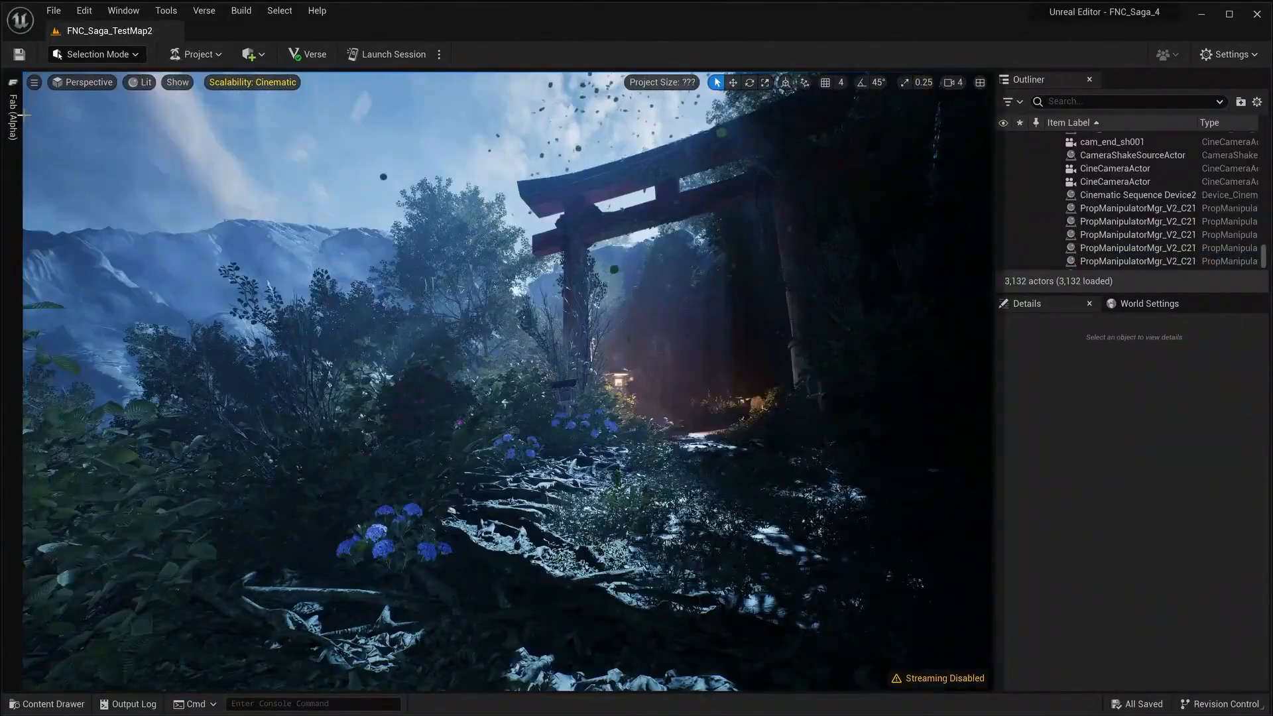
# Step: Switch to Animation Mode to view the dragon's head_ctrl curves in the sequencer
pyautogui.click(13, 82)
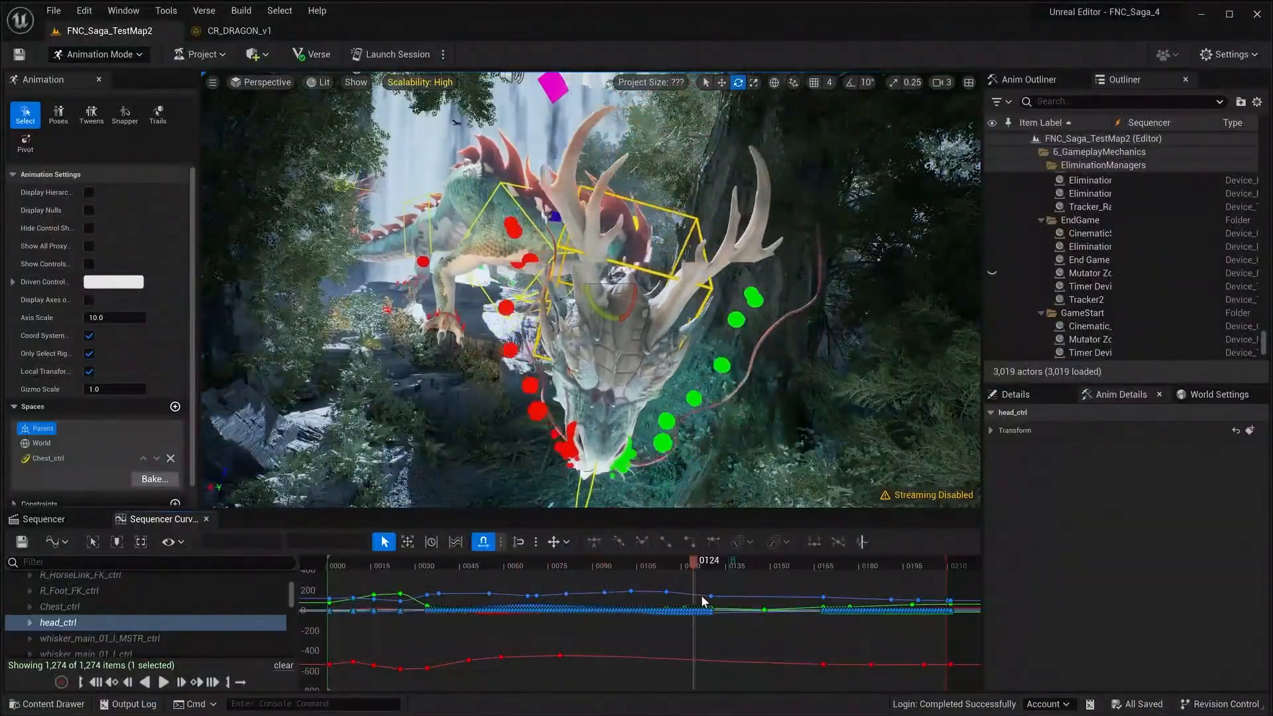
# Step: Show the CR_DRAGON_v1 control rig hierarchy beside its reference-pose preview
pyautogui.click(240, 31)
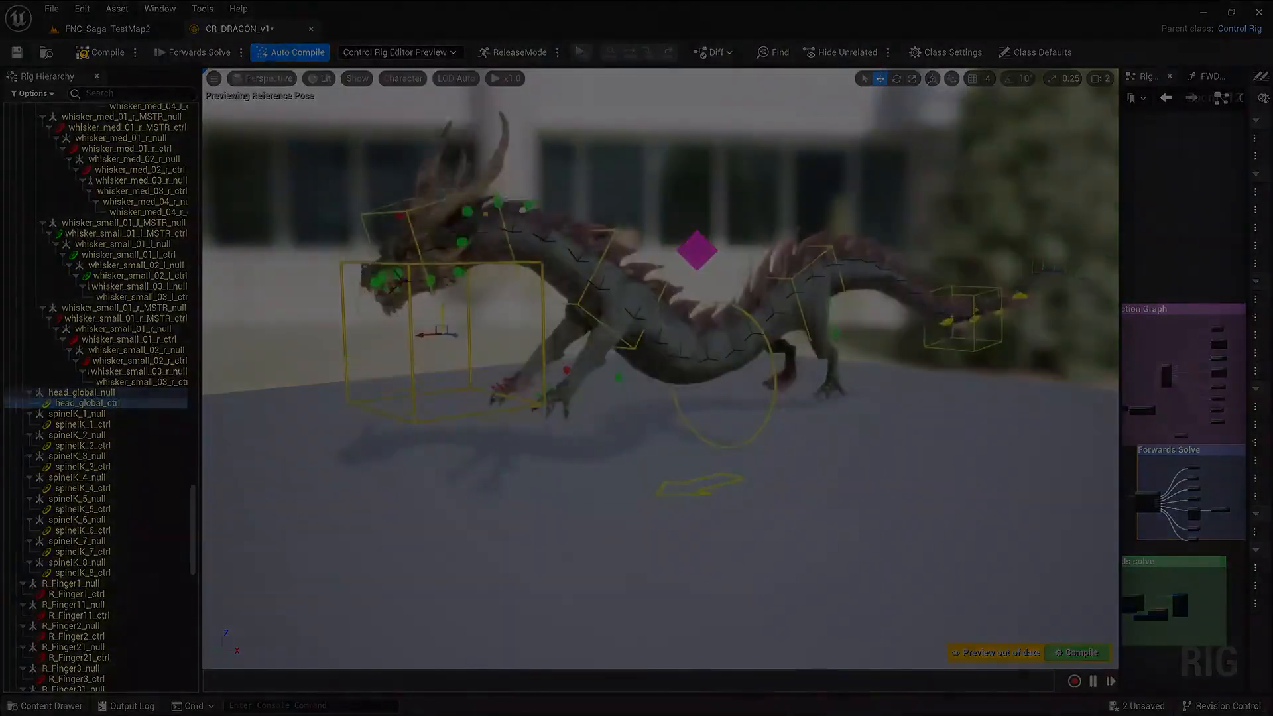